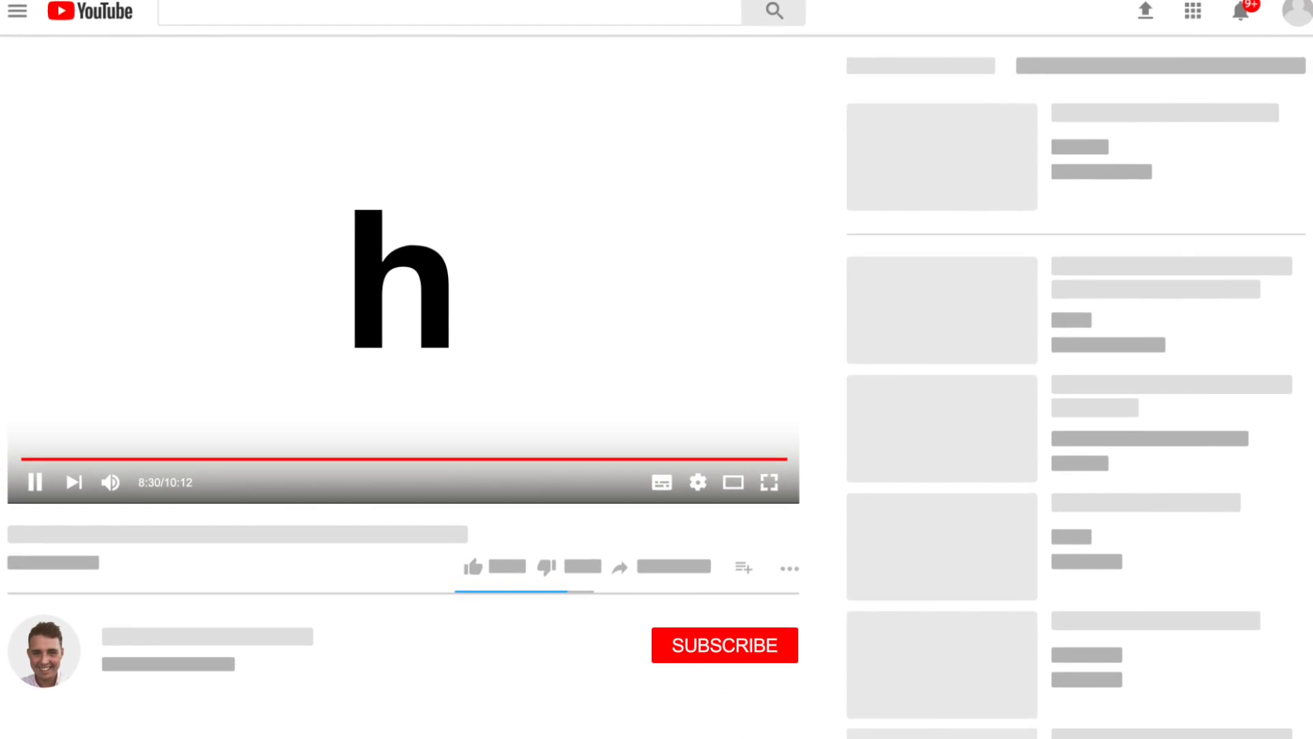
Step: Put away the Notes window with the xattr -cr fix, uncovering Terminal and the Applications folder
left_click(723, 644)
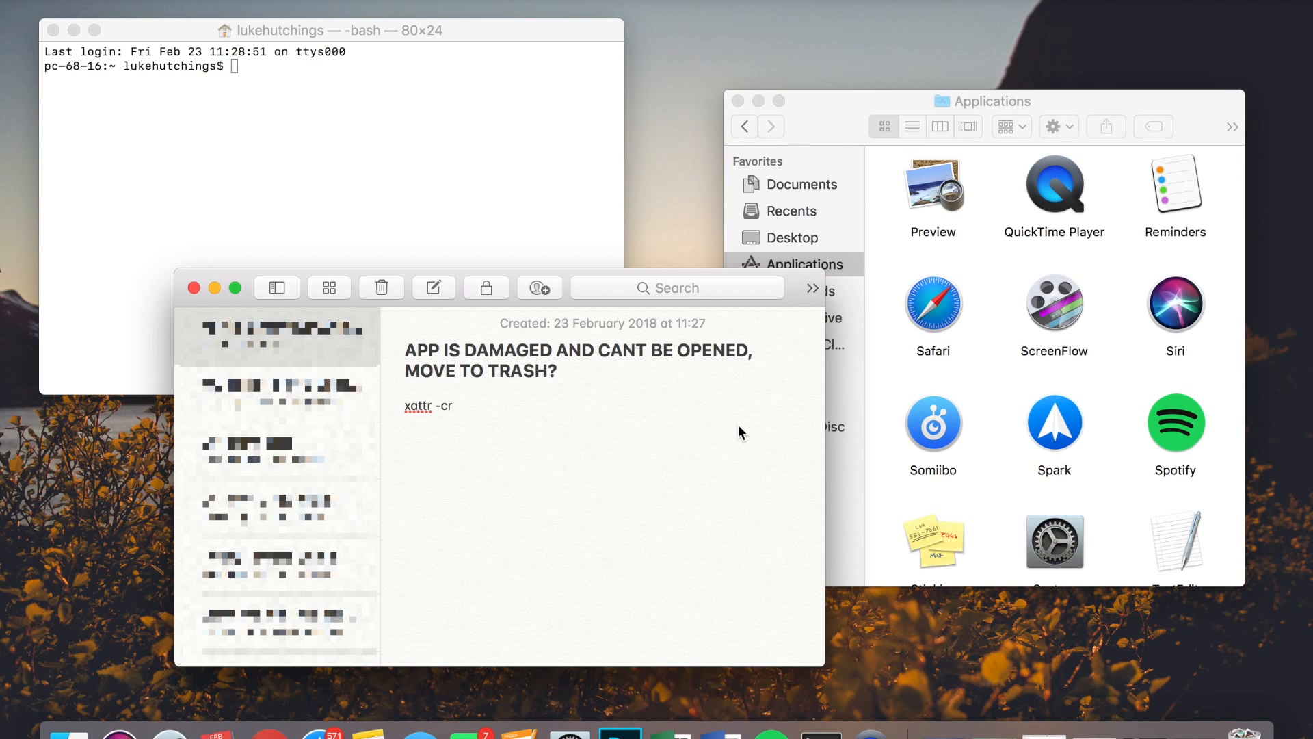
left_click(452, 405)
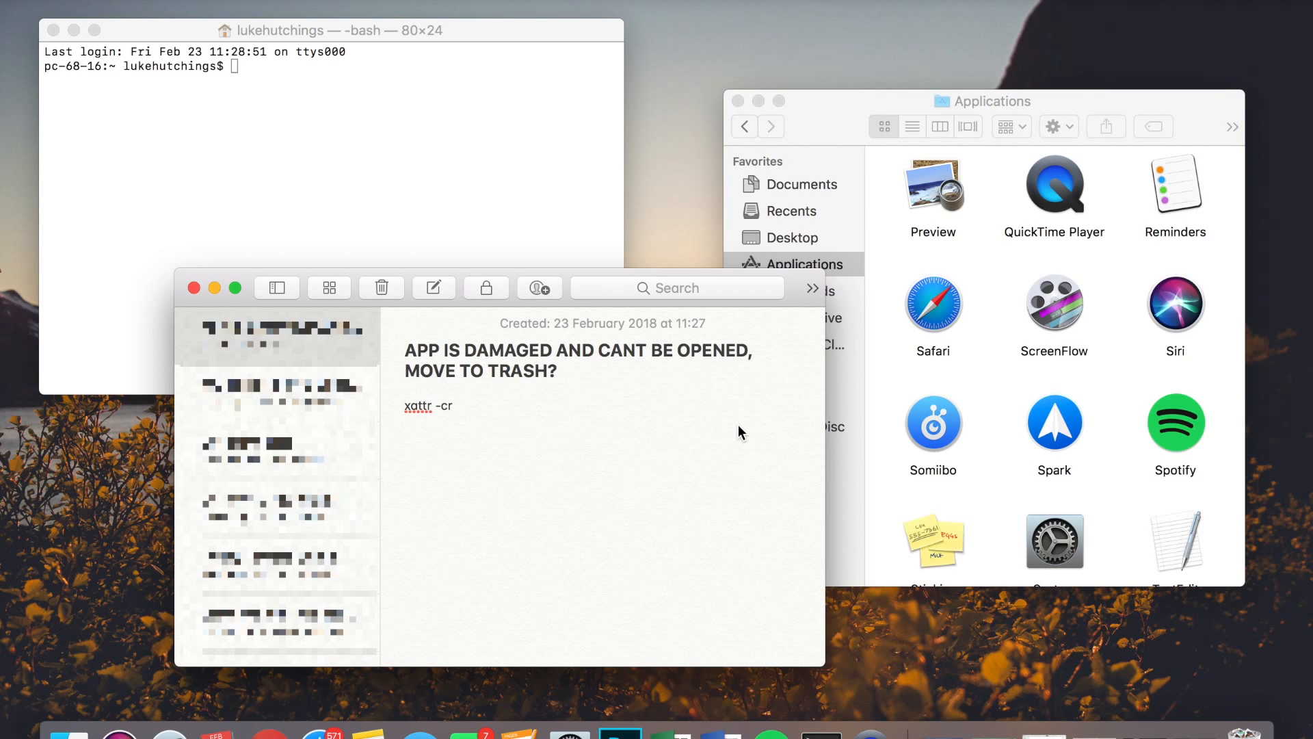
left_click(452, 405)
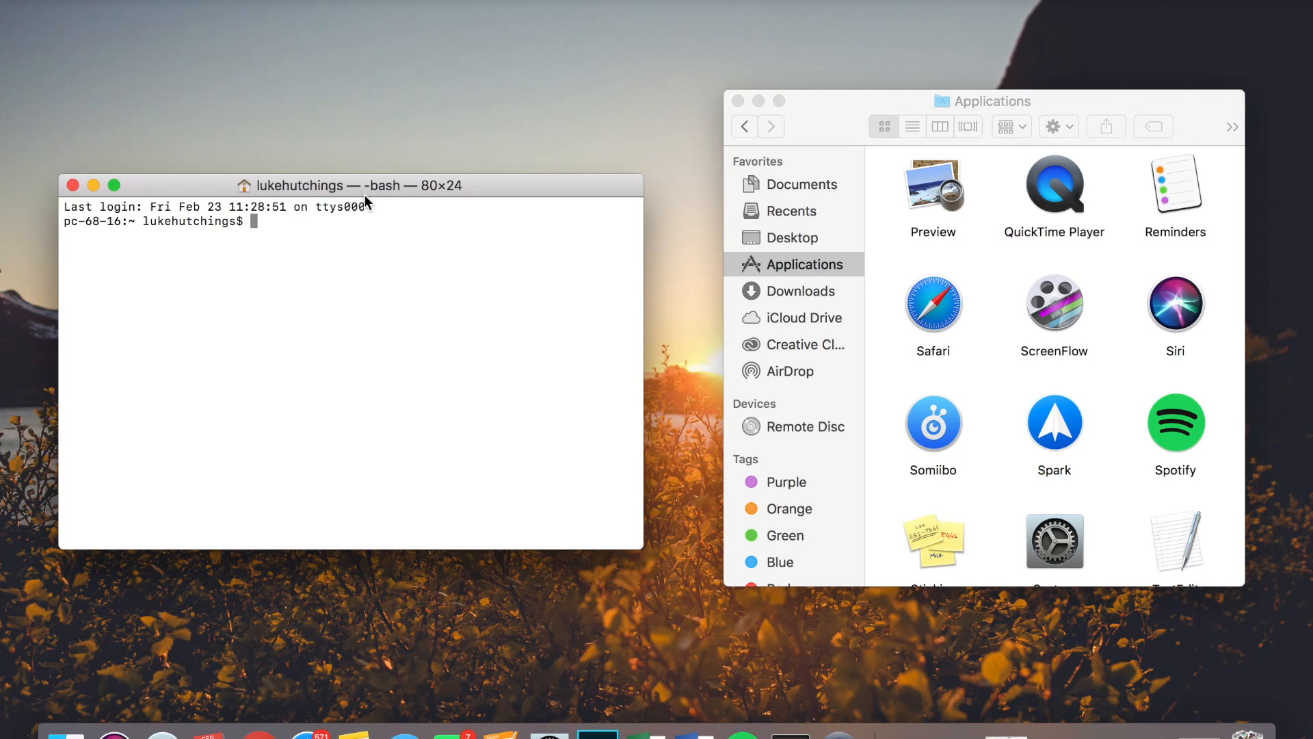
Step: Select ScreenFlow in the Applications folder, then return focus to Terminal's empty prompt
left_click(1053, 304)
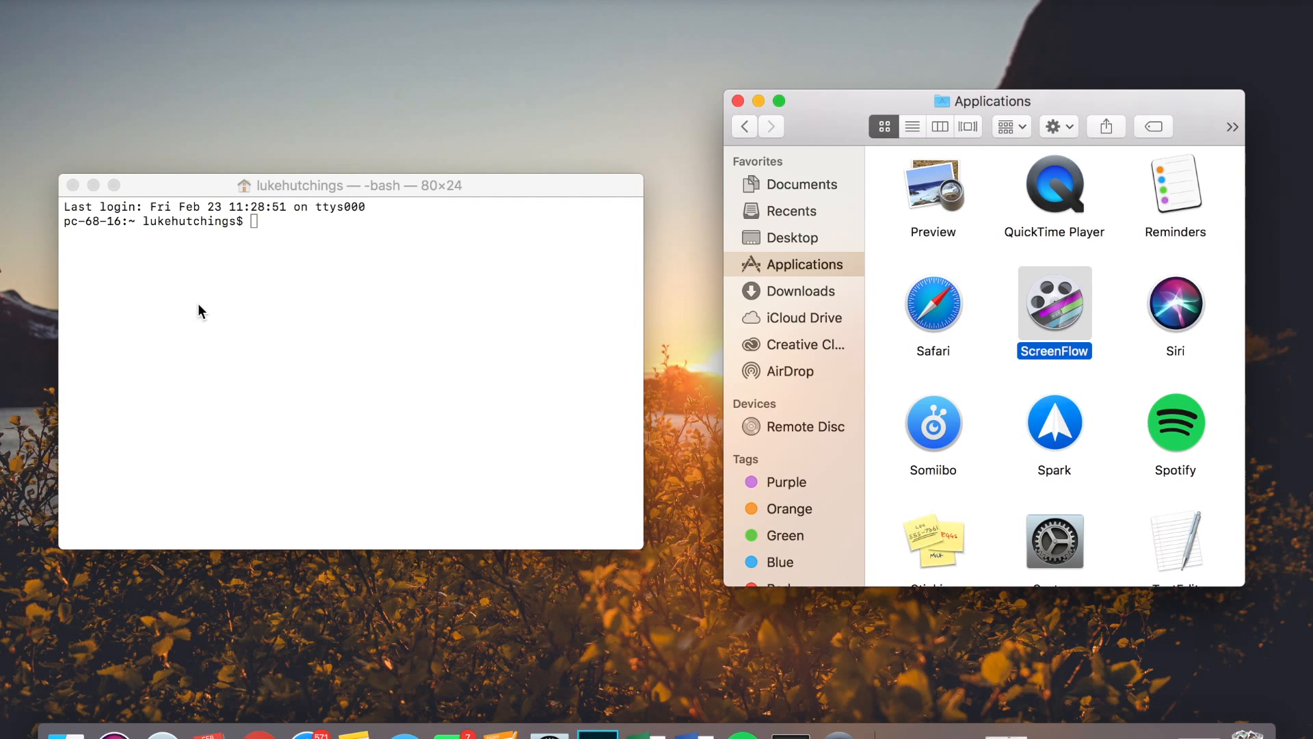
mouse_move(575, 300)
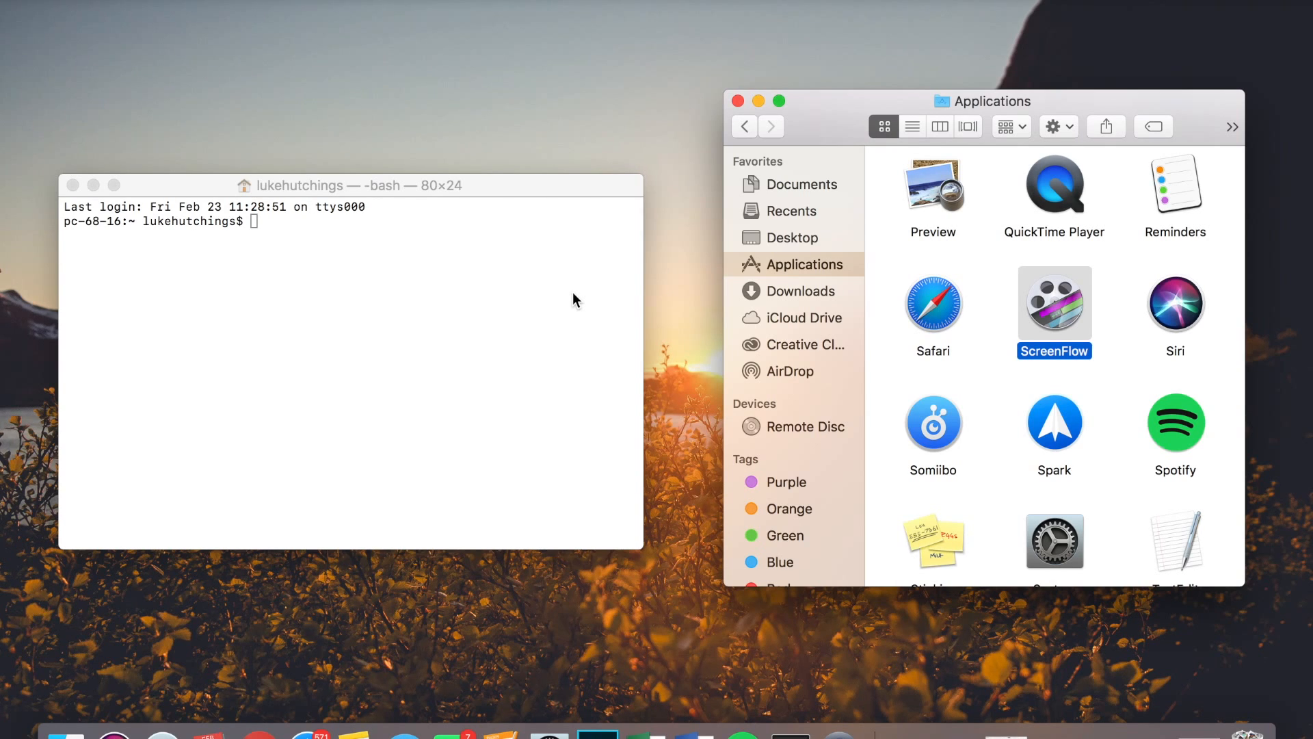
left_click(269, 232)
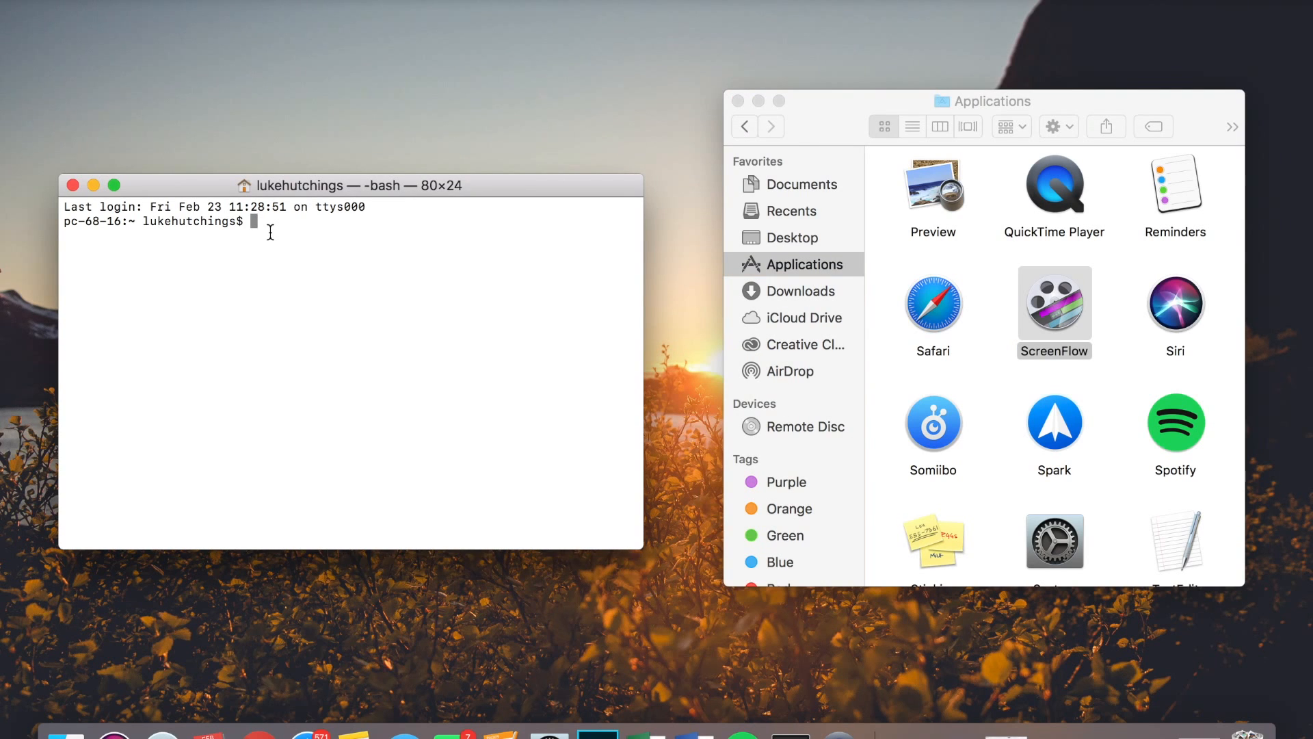
mouse_move(1029, 268)
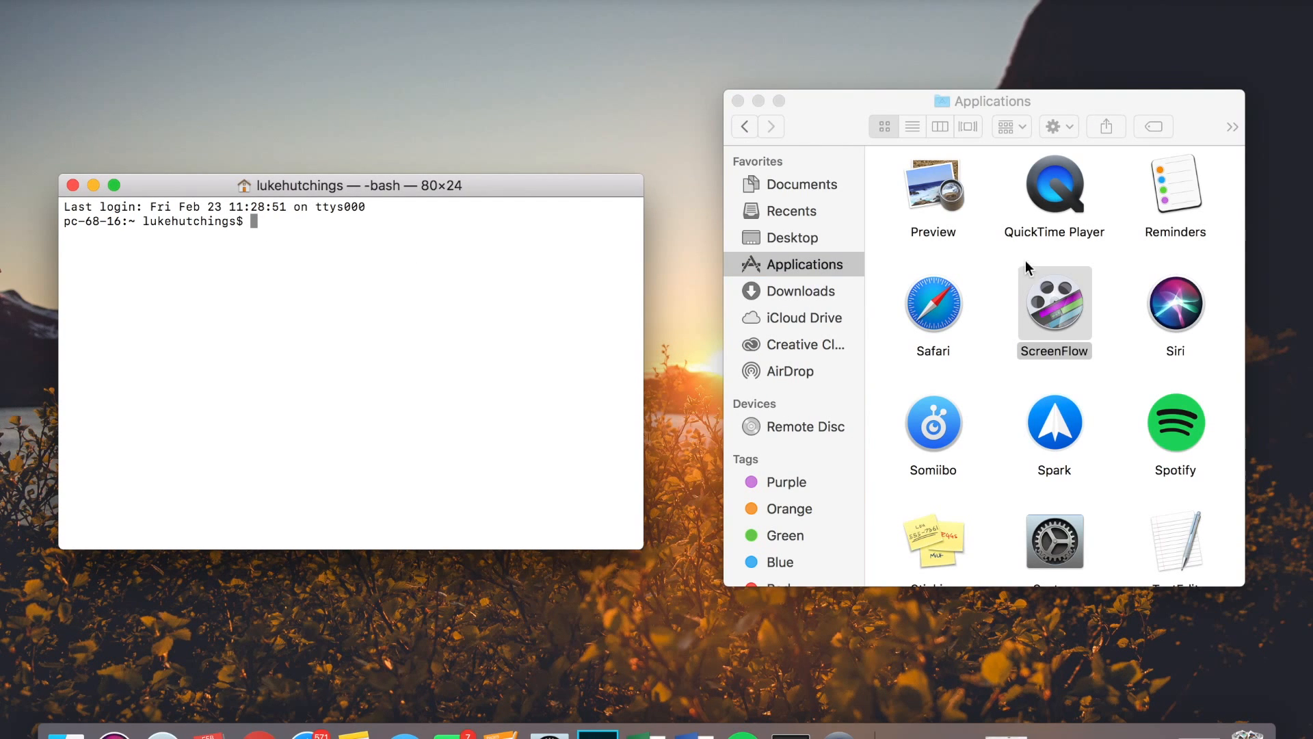
mouse_move(7, 371)
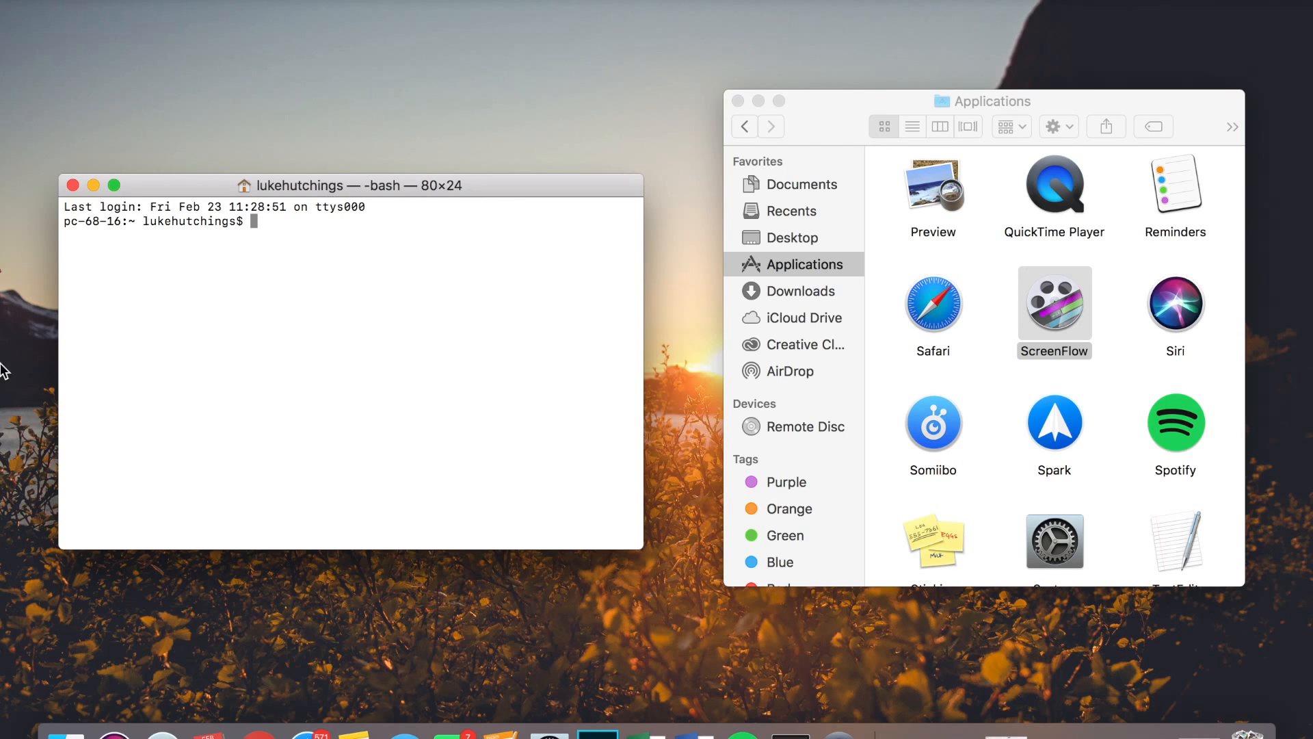
mouse_move(932, 278)
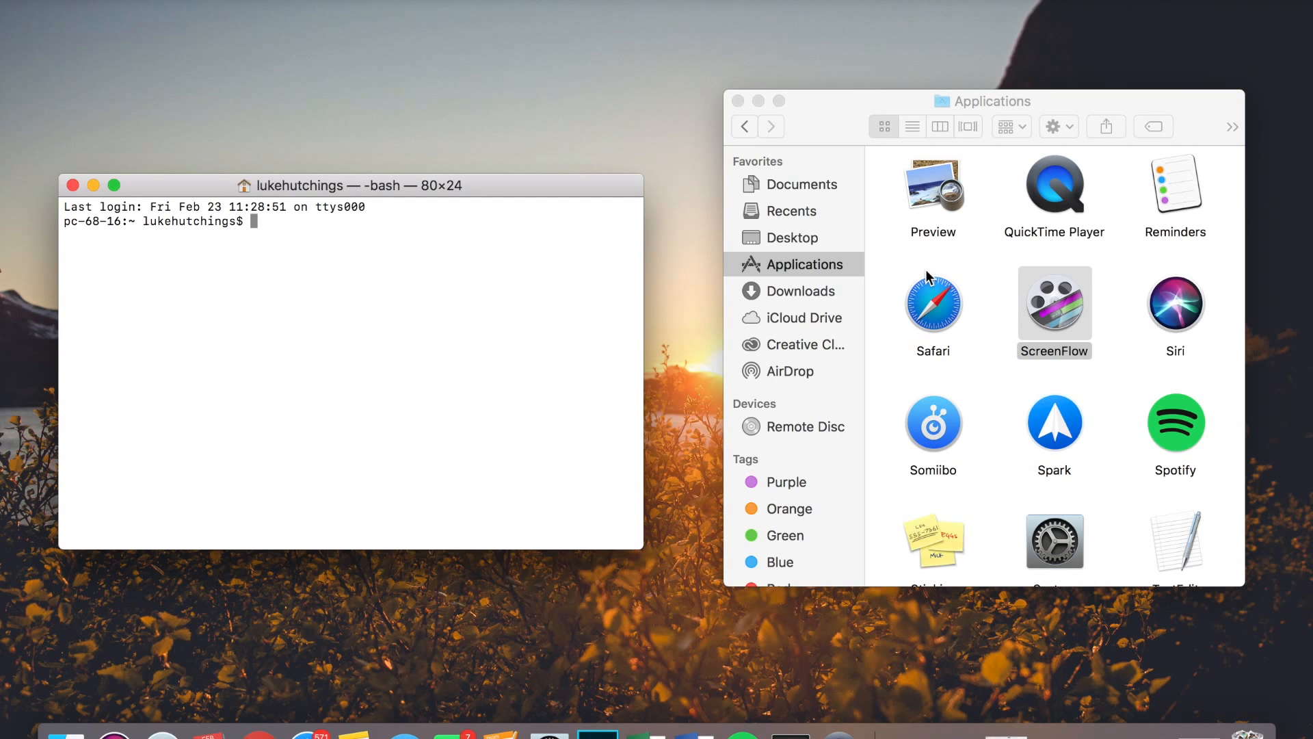
mouse_move(260, 224)
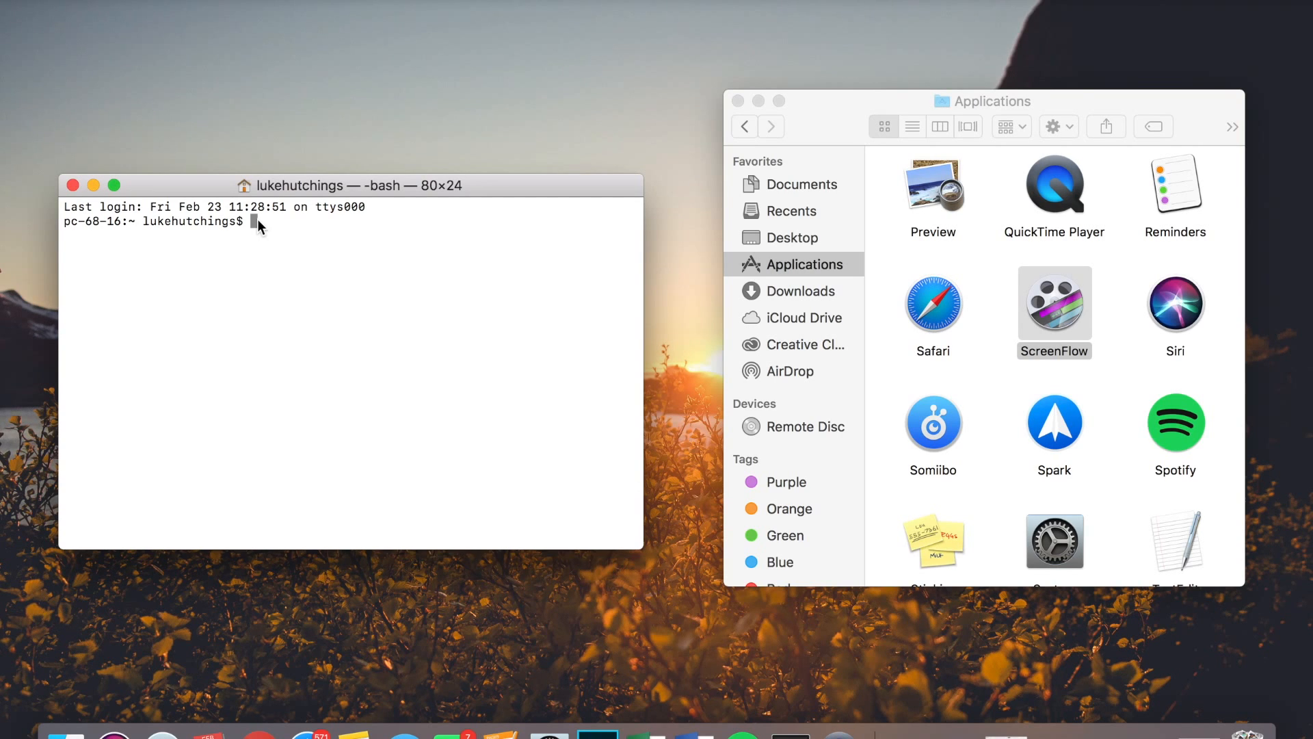
Step: Start the fix command so the prompt reads 'xattr -cr '
type("xattr -cr")
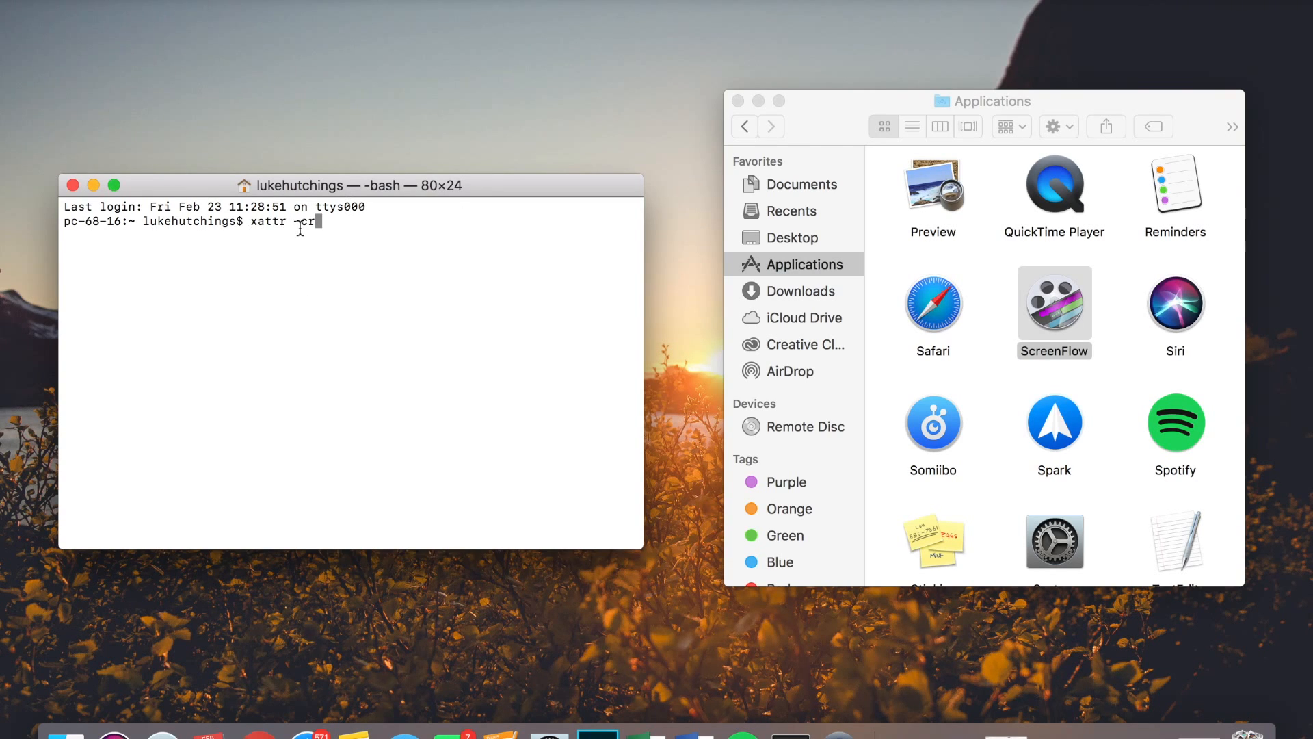
mouse_move(446, 287)
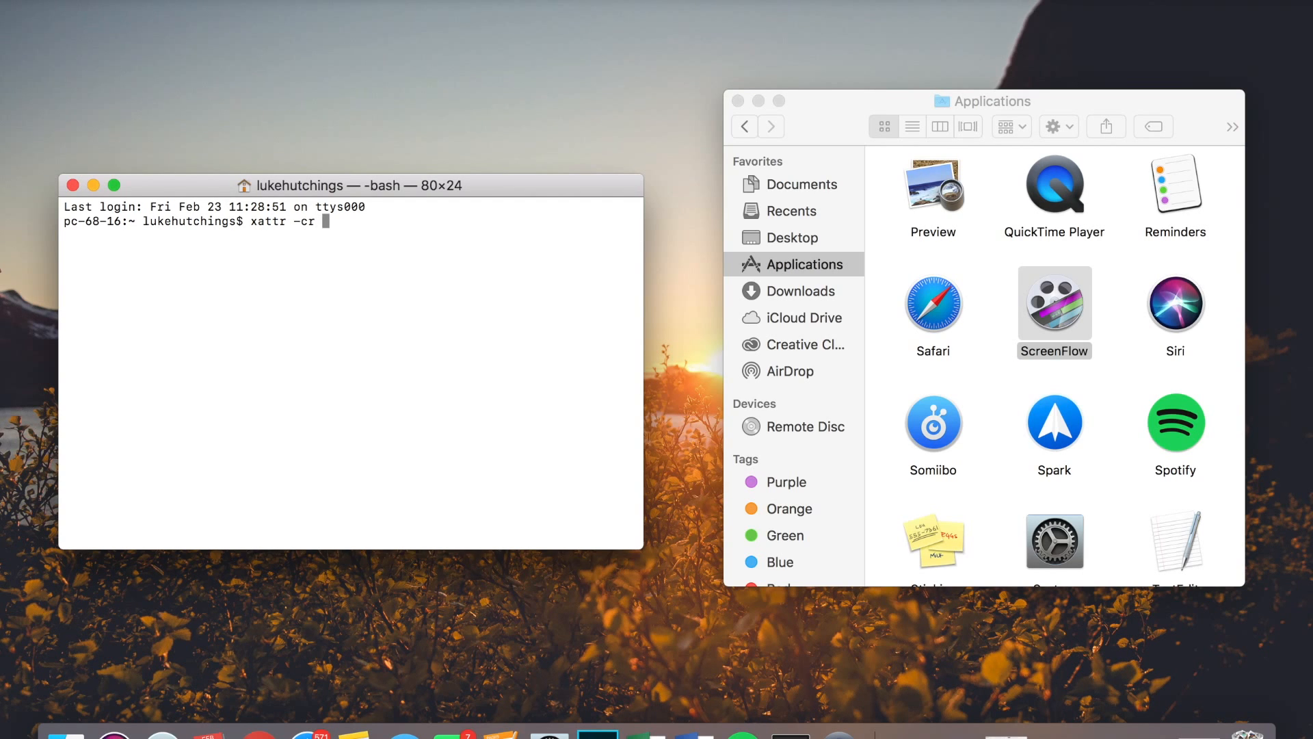
mouse_move(622, 334)
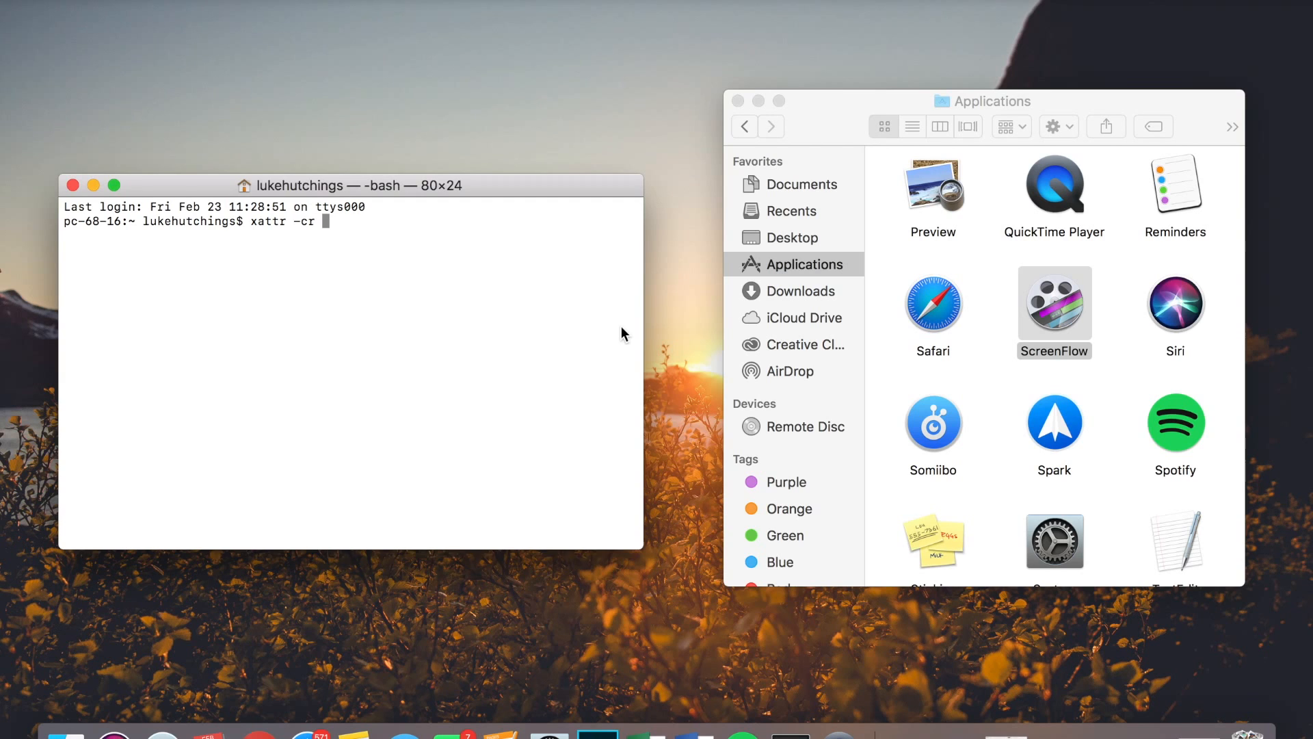
mouse_move(763, 351)
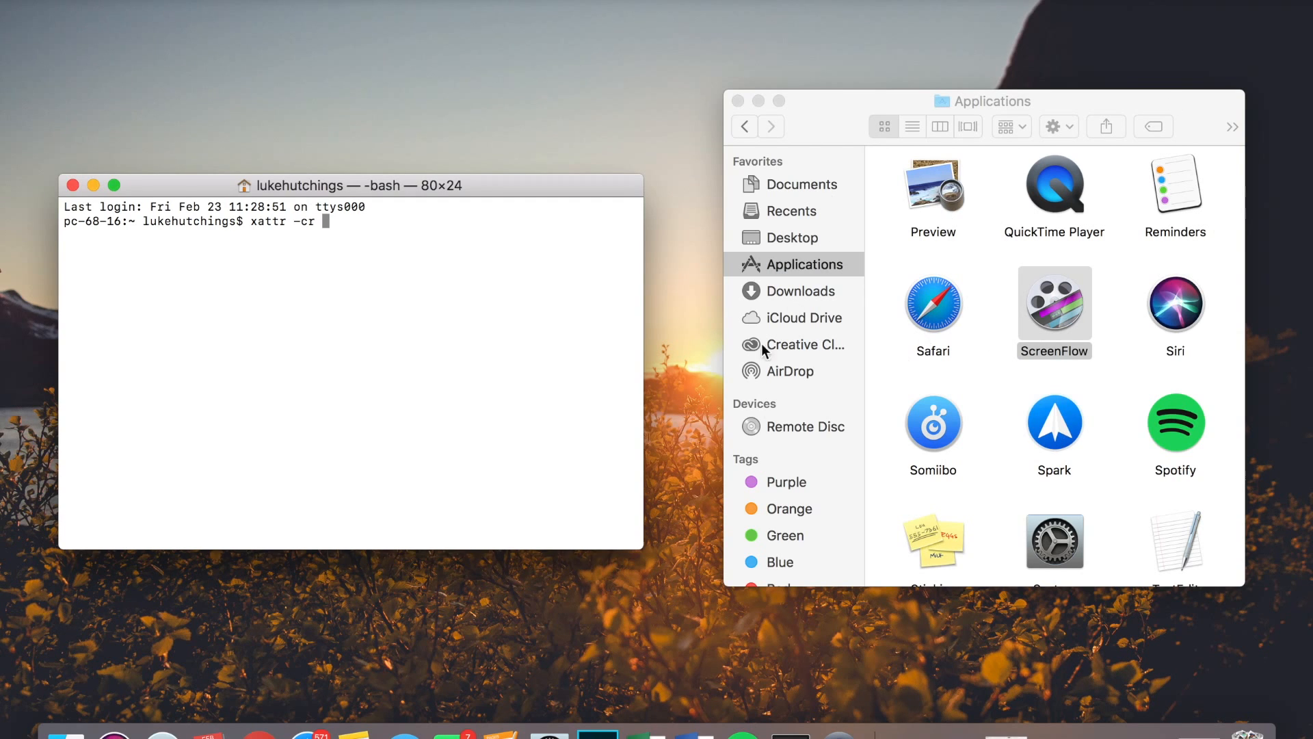
mouse_move(1047, 323)
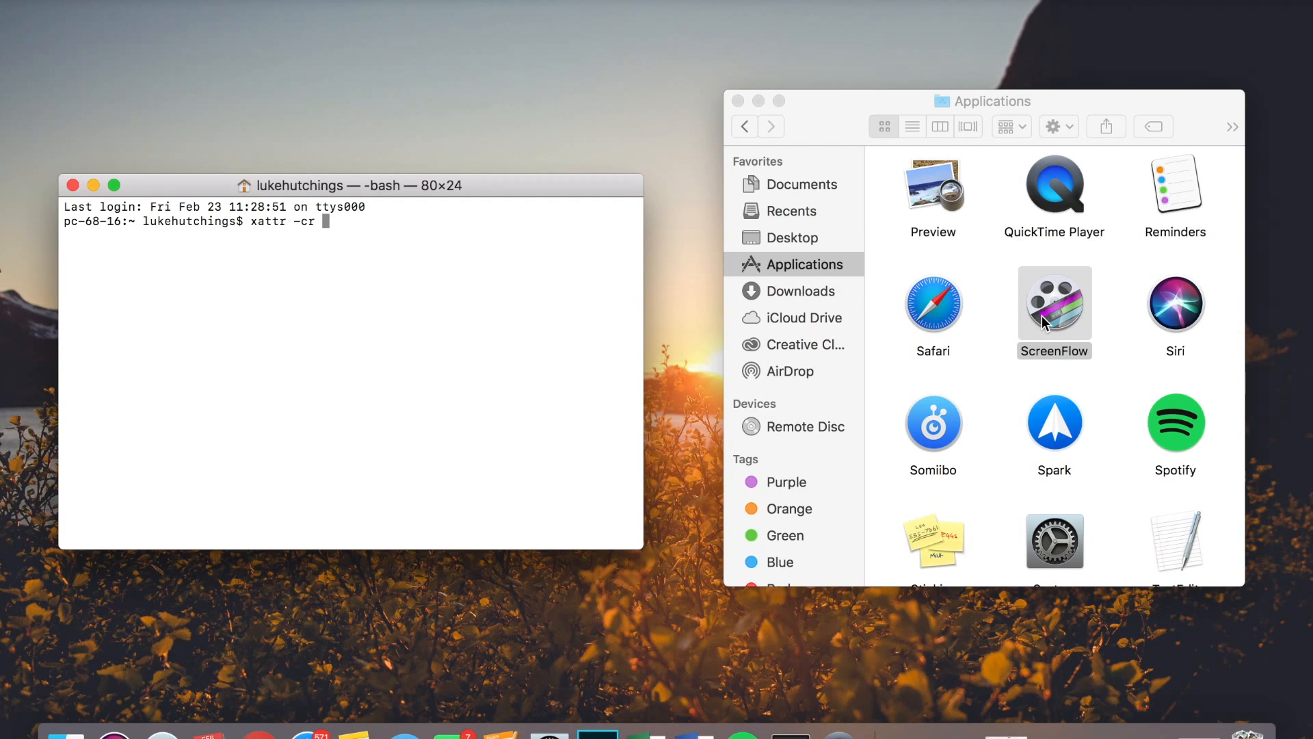
Step: Drag ScreenFlow into Terminal and run 'xattr -cr /Applications/ScreenFlow.app'
left_click(1054, 301)
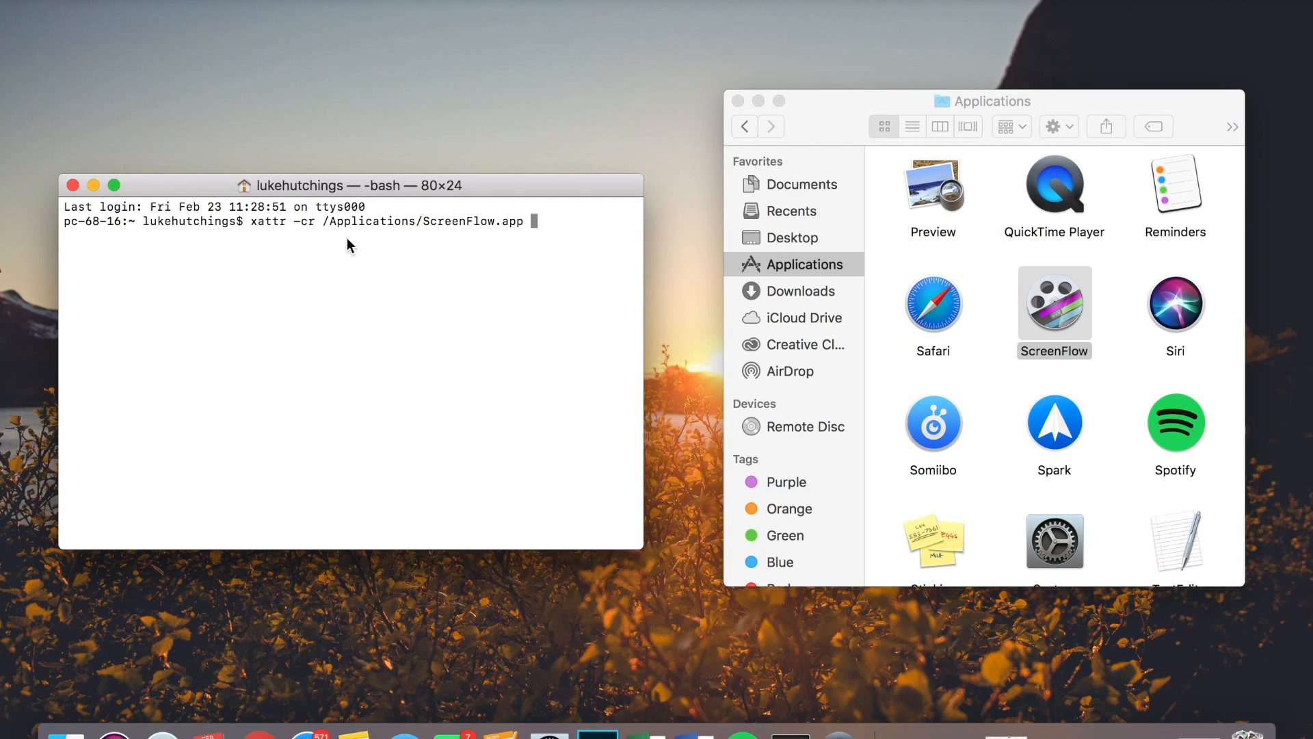
key("Return")
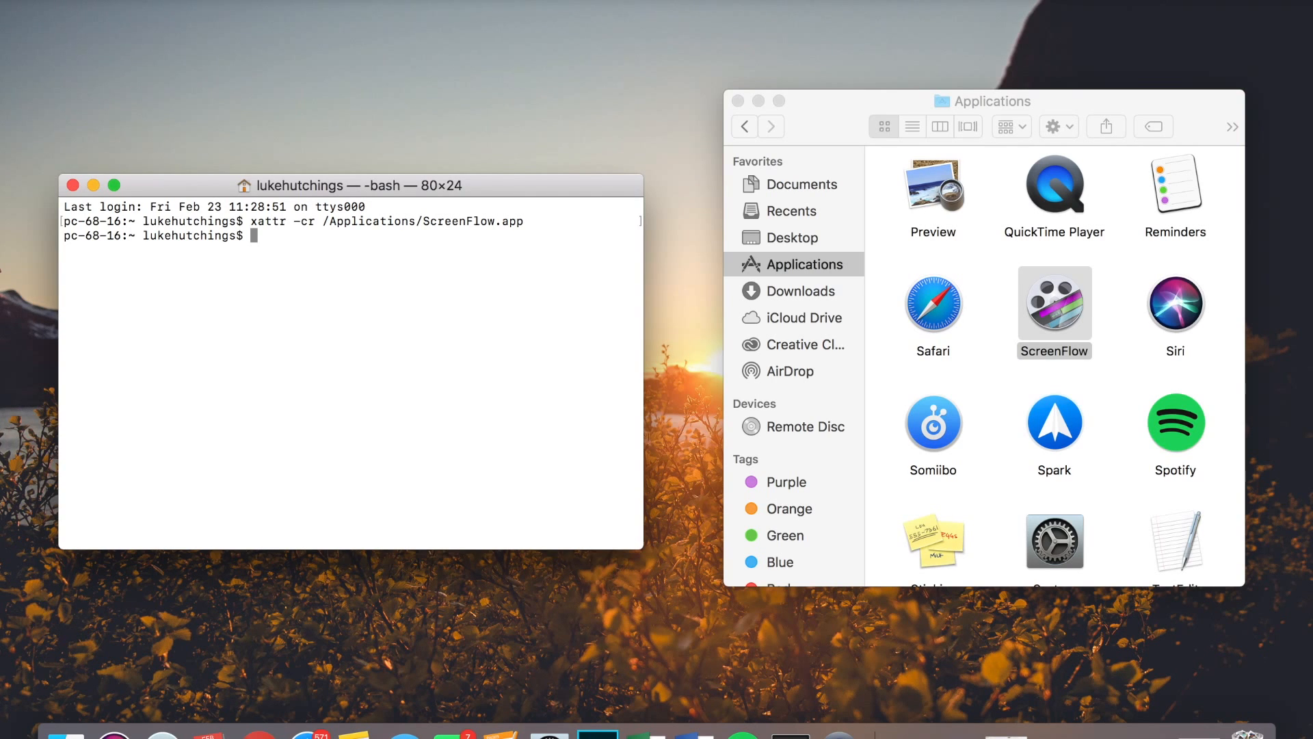
mouse_move(1069, 303)
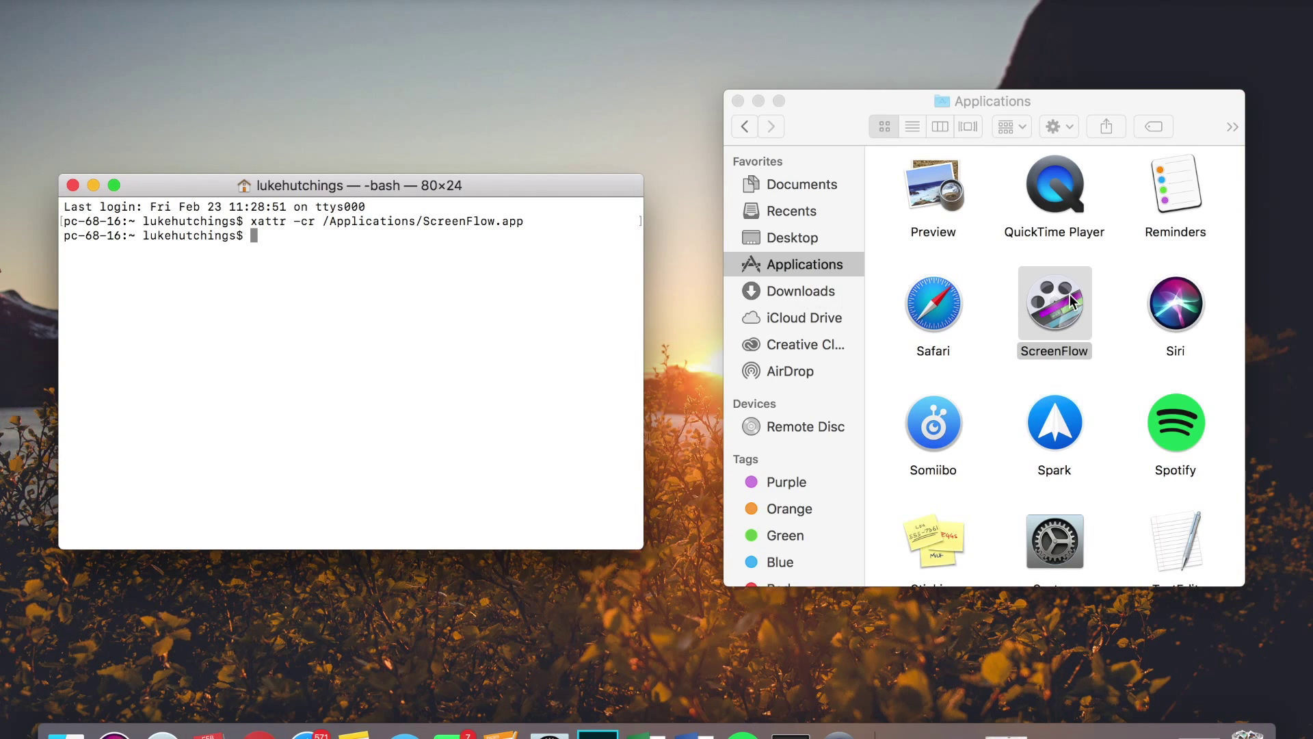
Step: Launch ScreenFlow from Applications so its New Recording window appears
double_click(1055, 302)
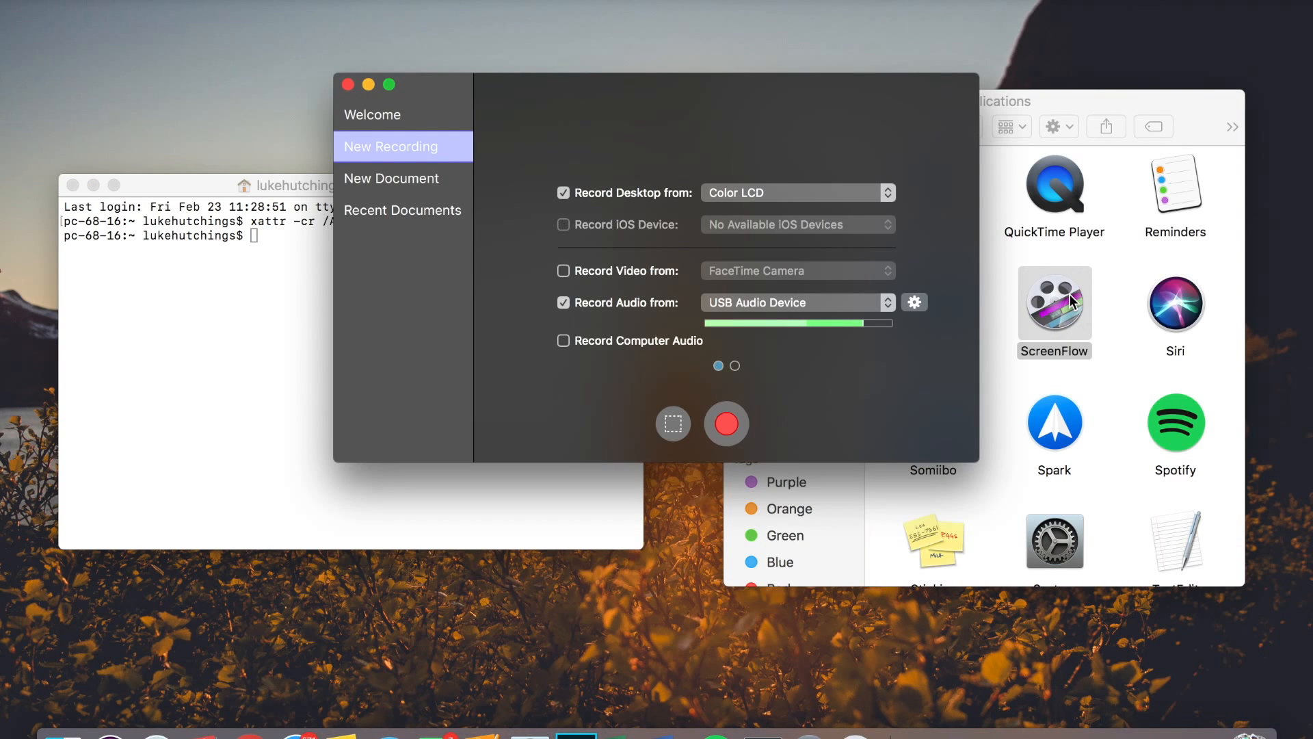